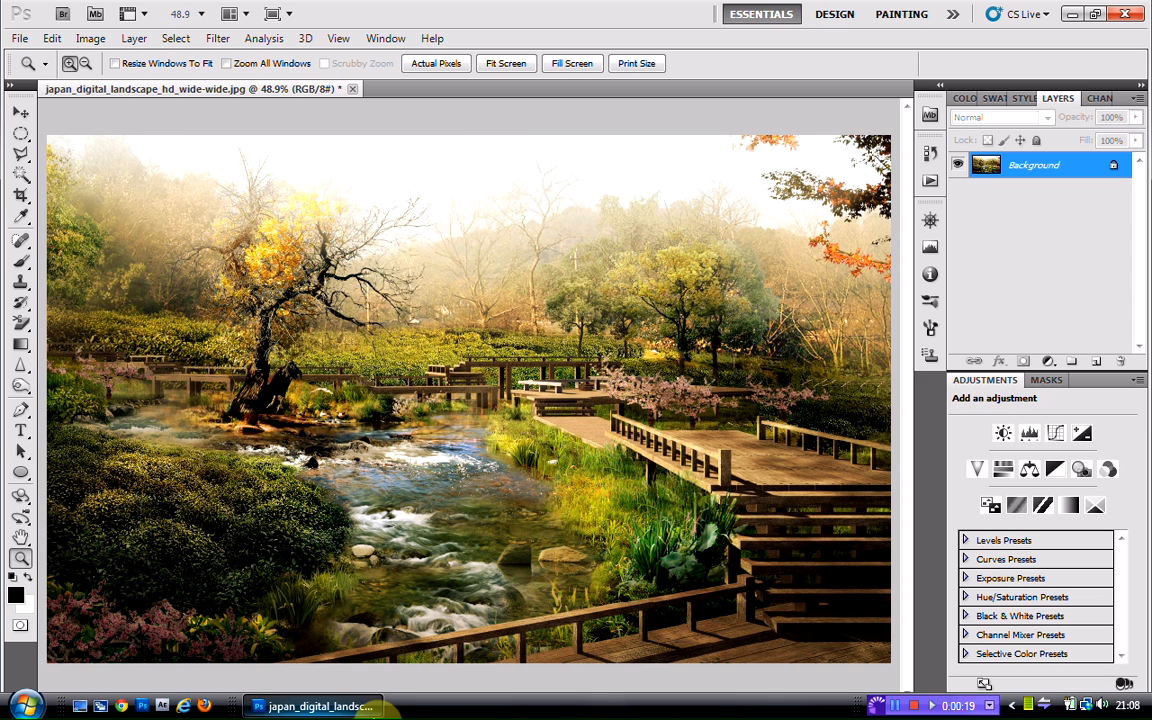
{"action": "mouse_move", "coordinate": [418, 220]}
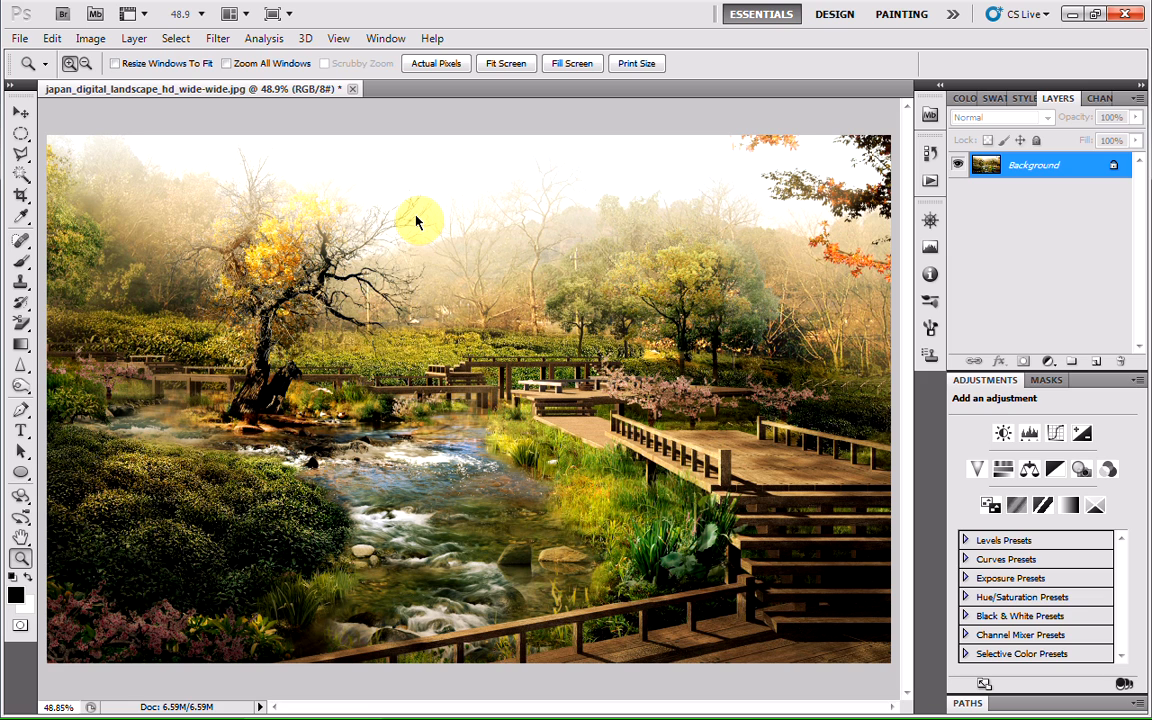
{"action": "mouse_move", "coordinate": [396, 134]}
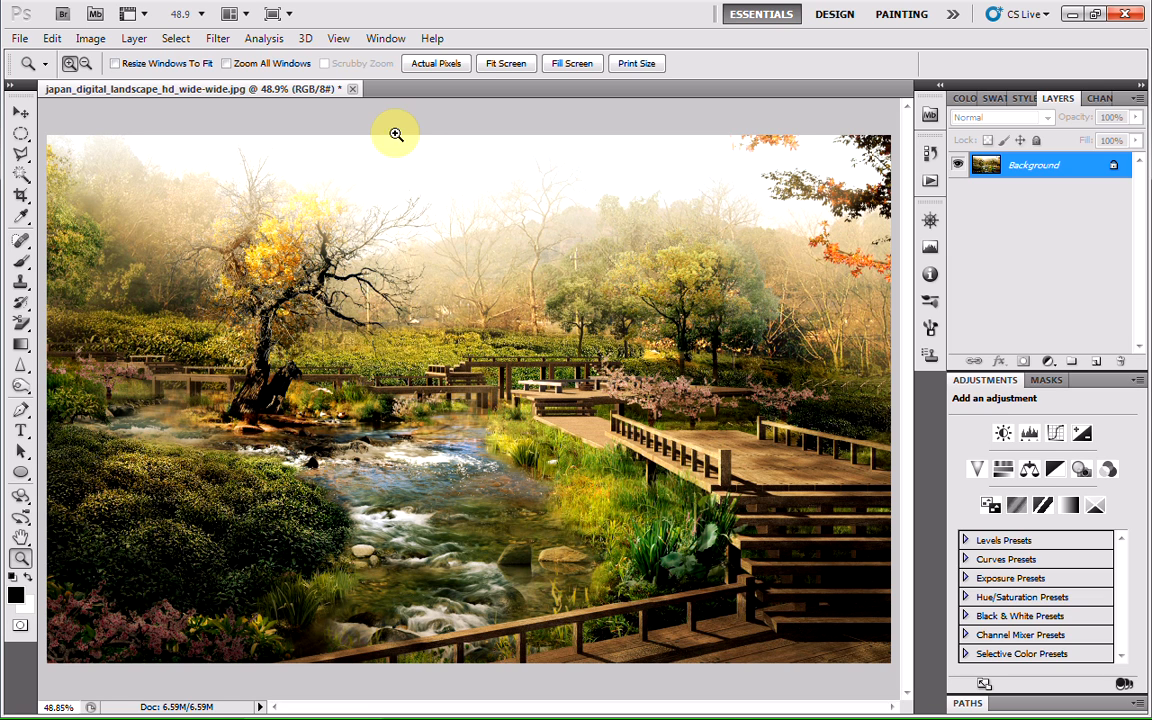
{"action": "mouse_move", "coordinate": [396, 128]}
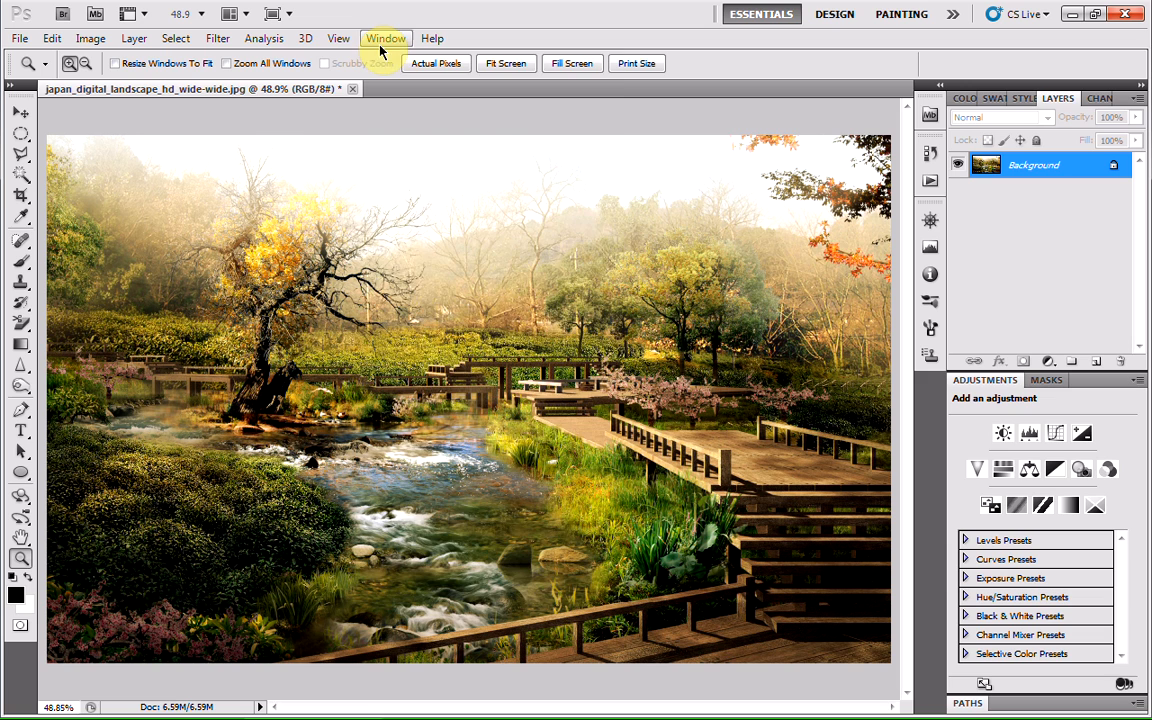
Step: Add a Gradient Map adjustment layer above the background, rendering the landscape in black and white
{"action": "left_click", "coordinate": [386, 38]}
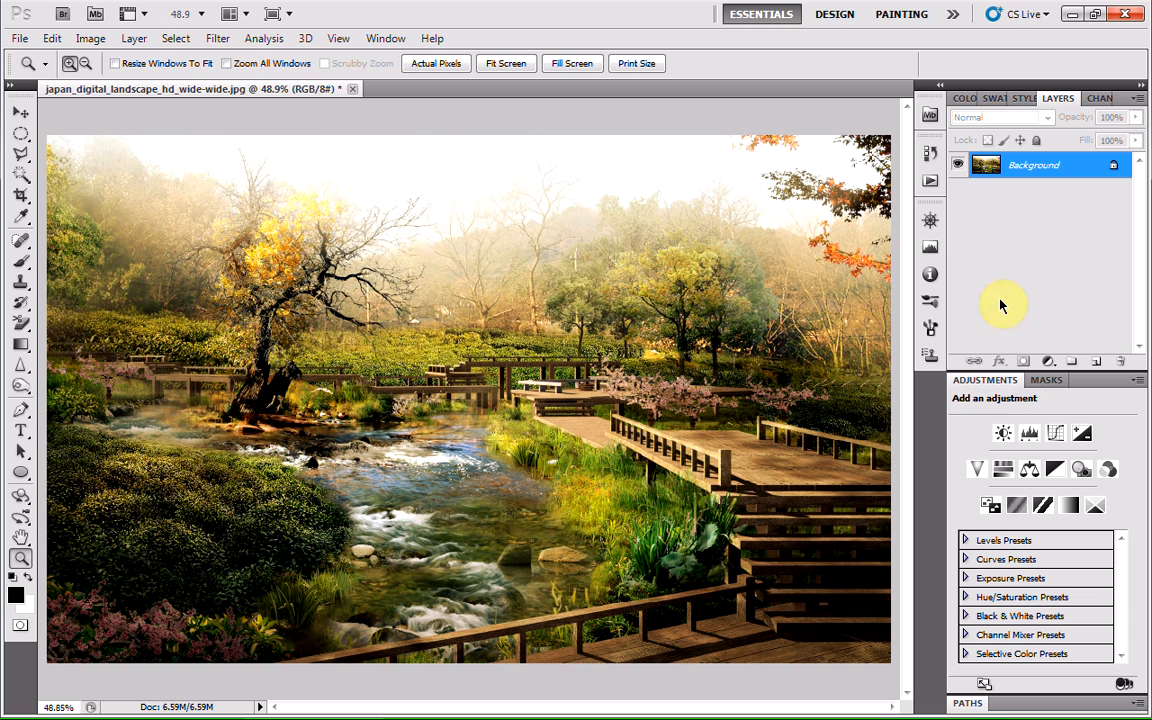
{"action": "mouse_move", "coordinate": [1076, 252]}
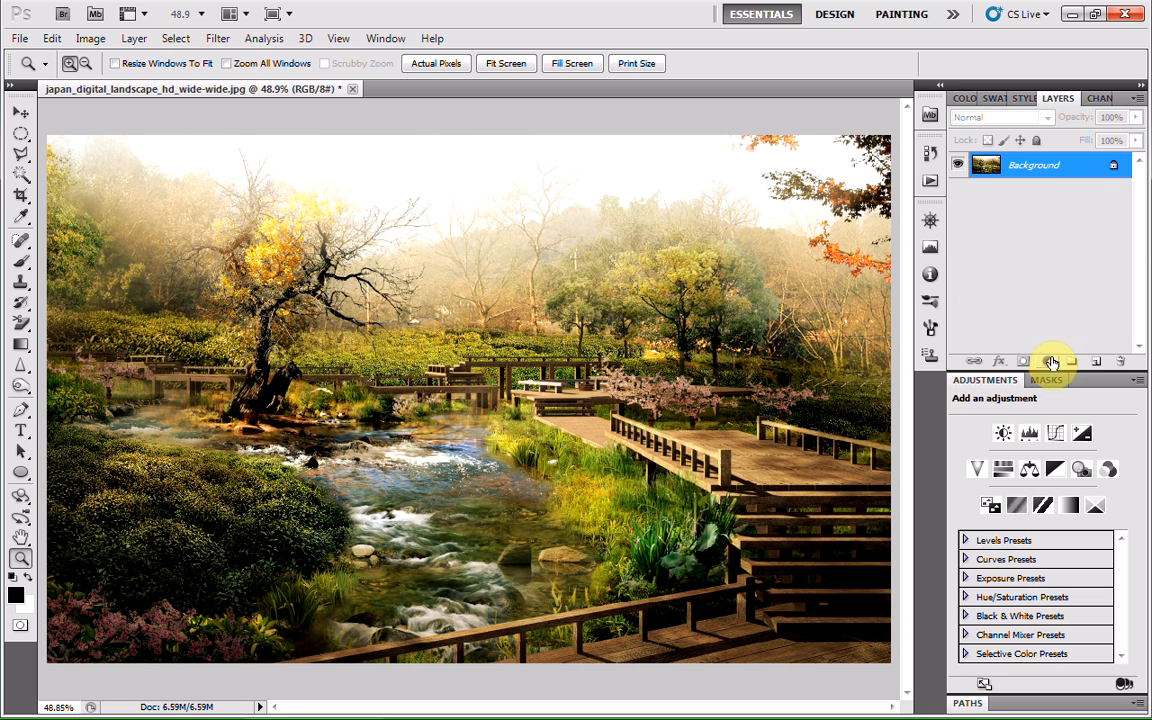
{"action": "left_click", "coordinate": [1052, 360]}
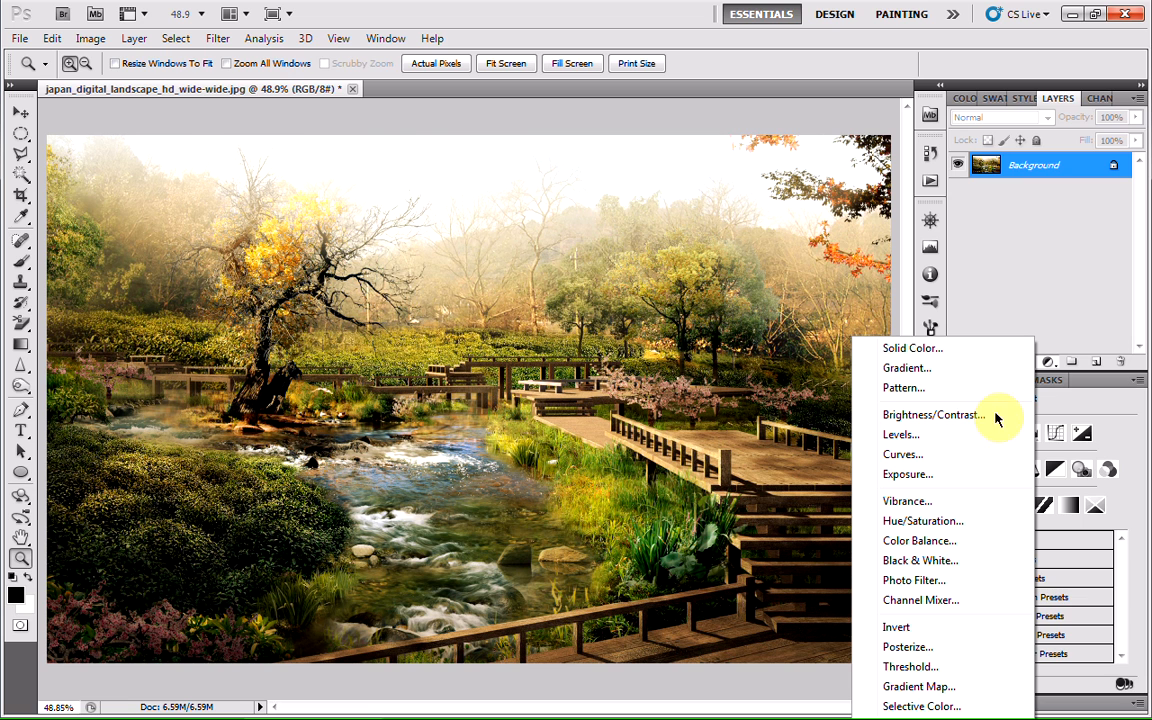
{"action": "left_click", "coordinate": [918, 686]}
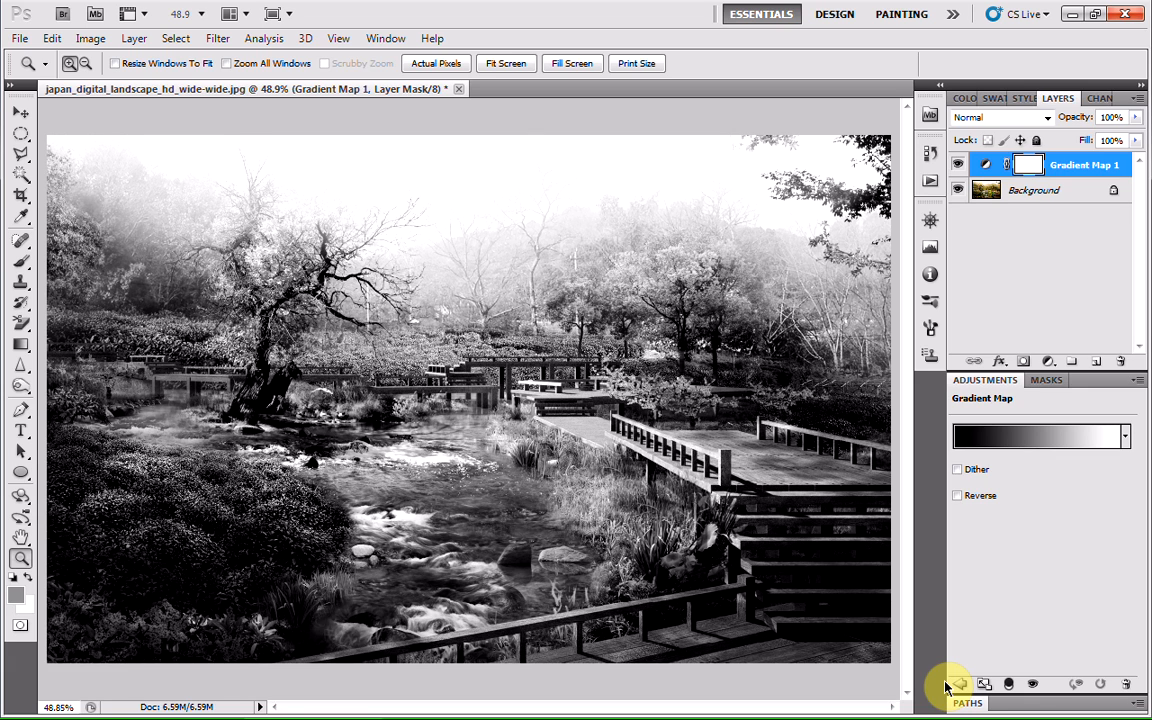
{"action": "mouse_move", "coordinate": [1114, 548]}
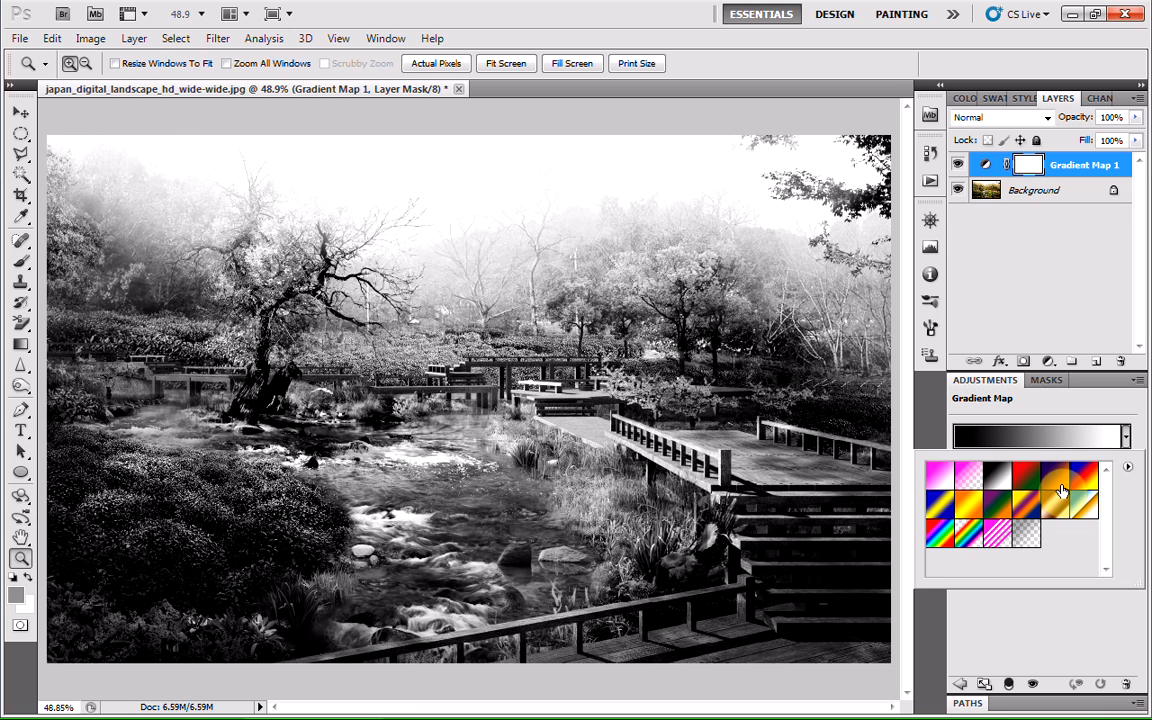
Step: Choose the violet-to-orange gradient preset so shadows go deep violet and highlights bright orange
{"action": "left_click", "coordinate": [1056, 490]}
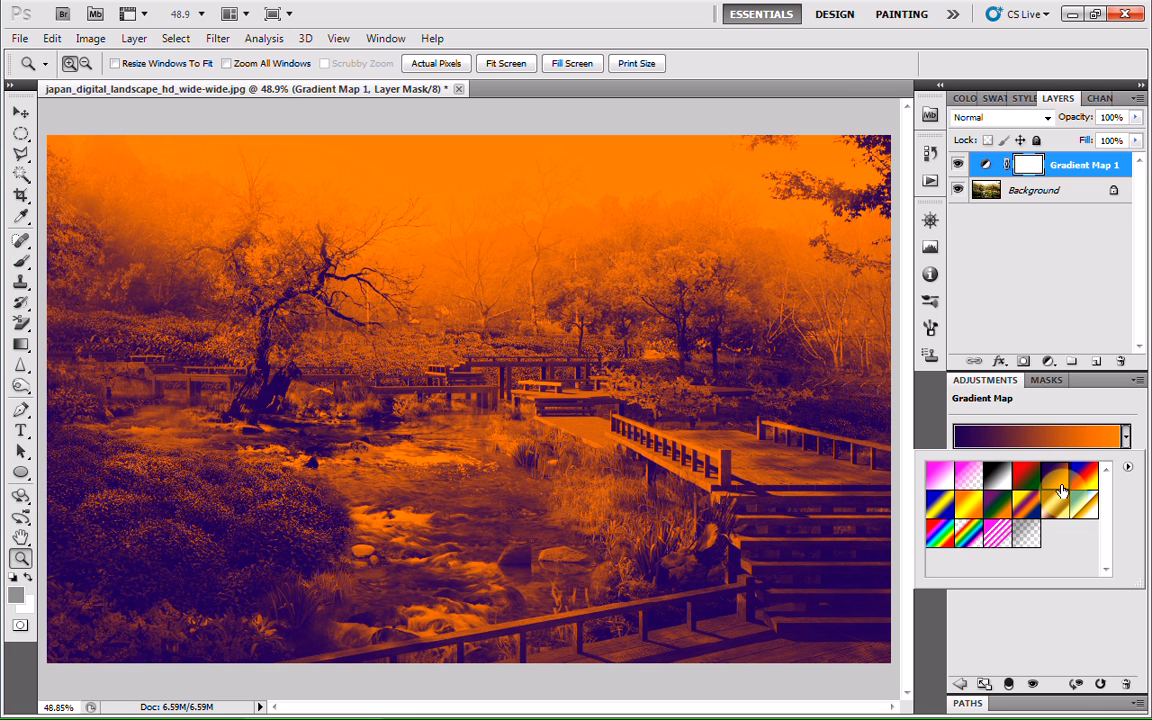
{"action": "mouse_move", "coordinate": [968, 564]}
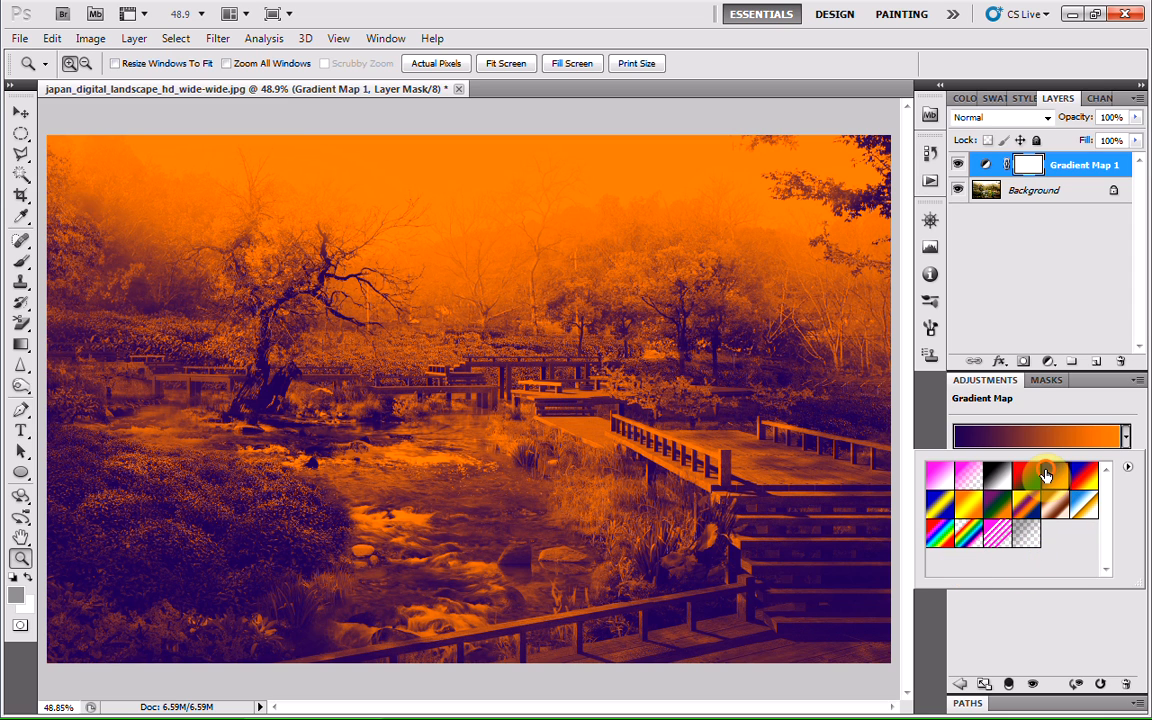
{"action": "mouse_move", "coordinate": [1064, 604]}
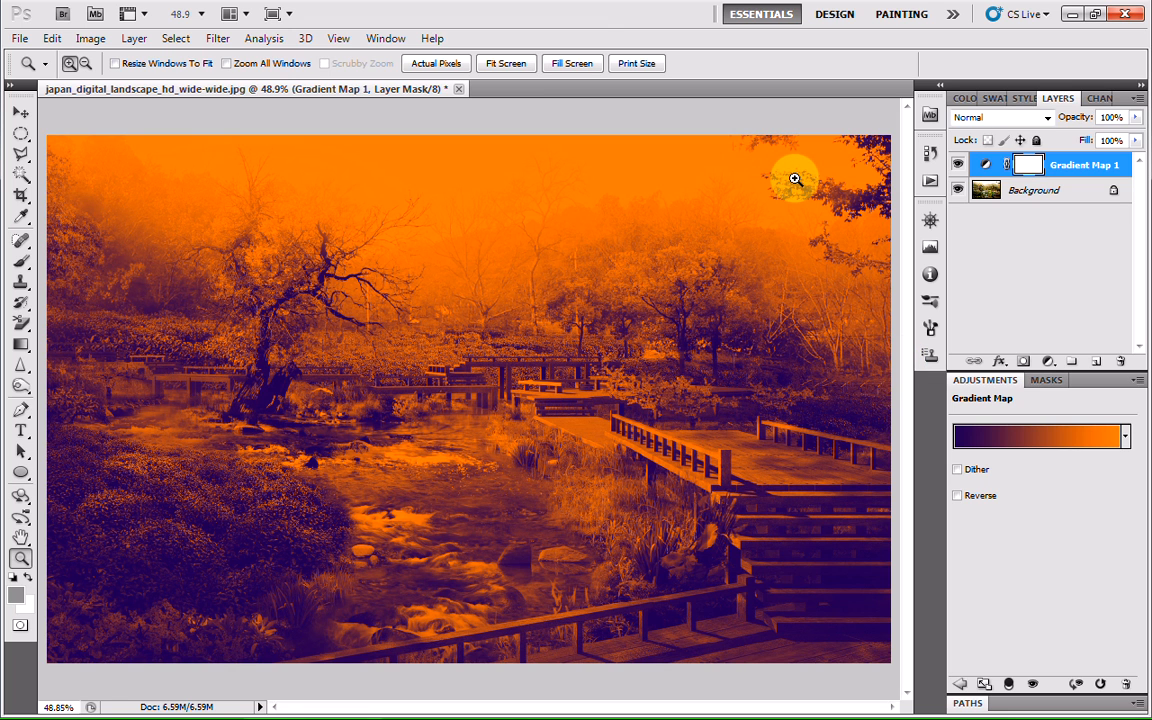
{"action": "mouse_move", "coordinate": [1080, 170]}
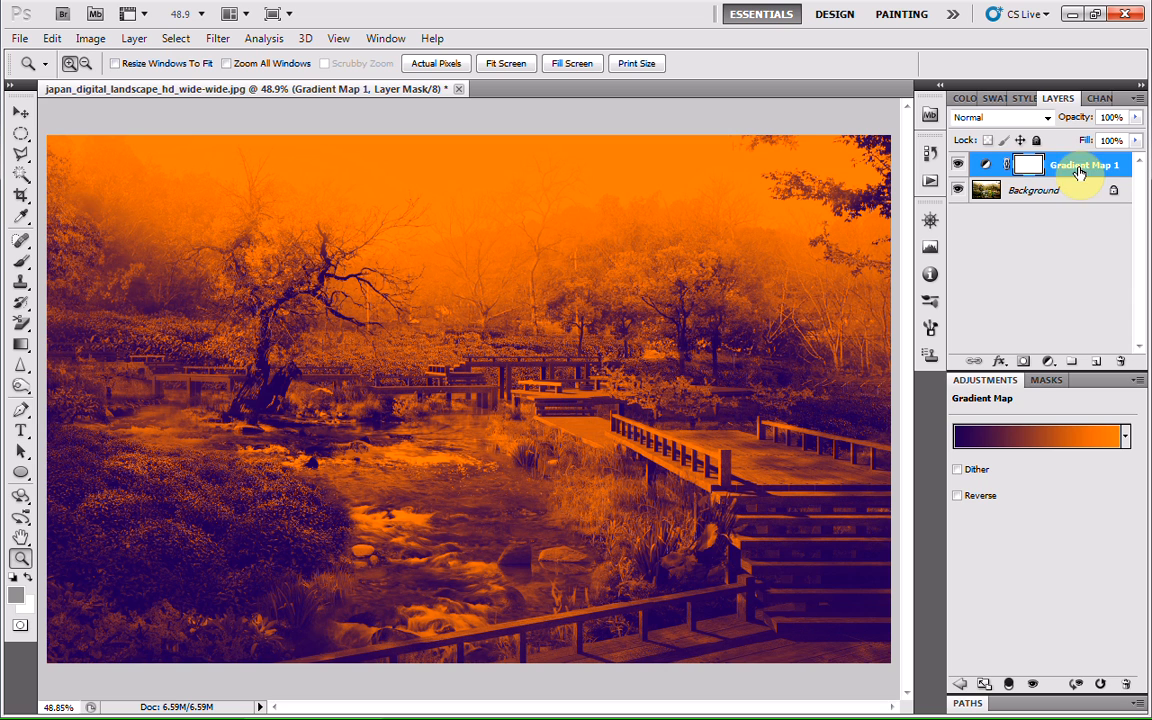
{"action": "mouse_move", "coordinate": [1050, 122]}
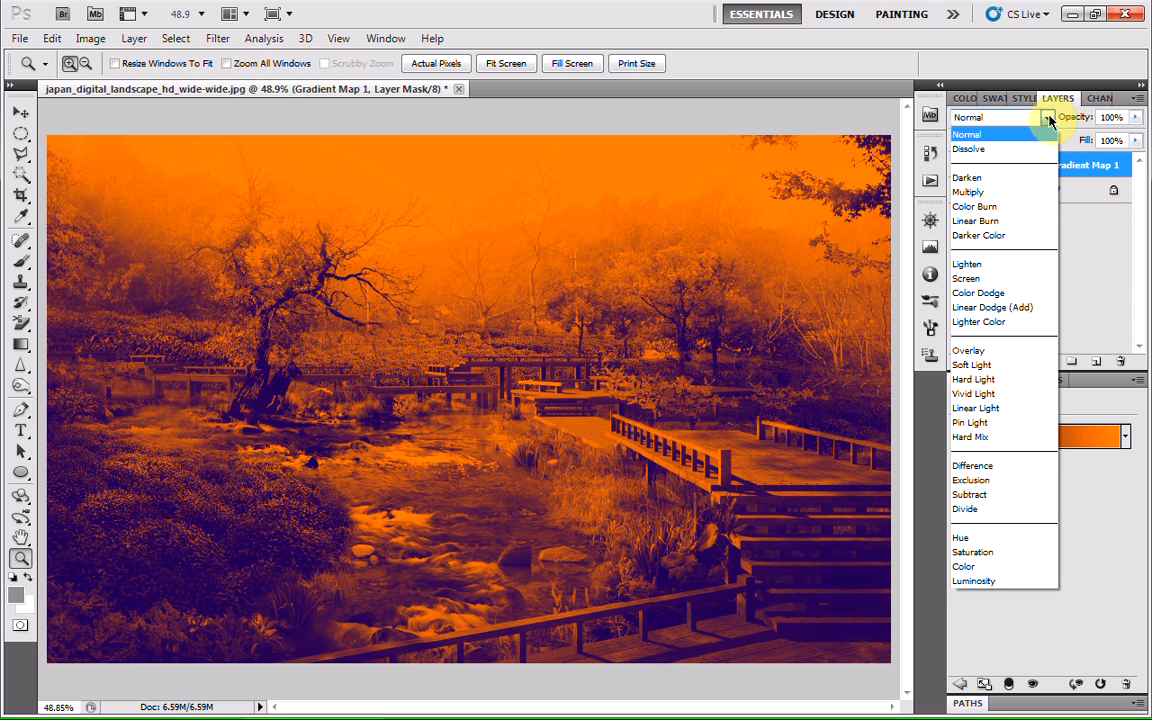
Step: Blend the Gradient Map 1 layer in Soft Light at 75% opacity for a warm violet-orange tint
{"action": "left_click", "coordinate": [970, 364]}
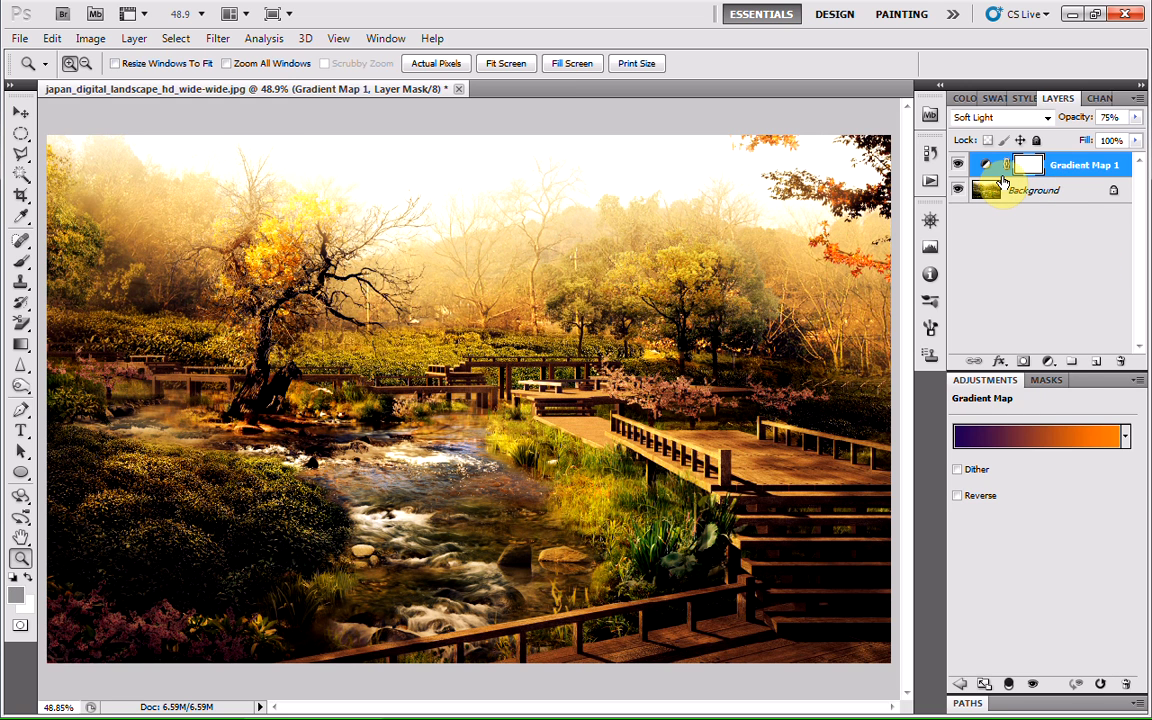
{"action": "mouse_move", "coordinate": [930, 196]}
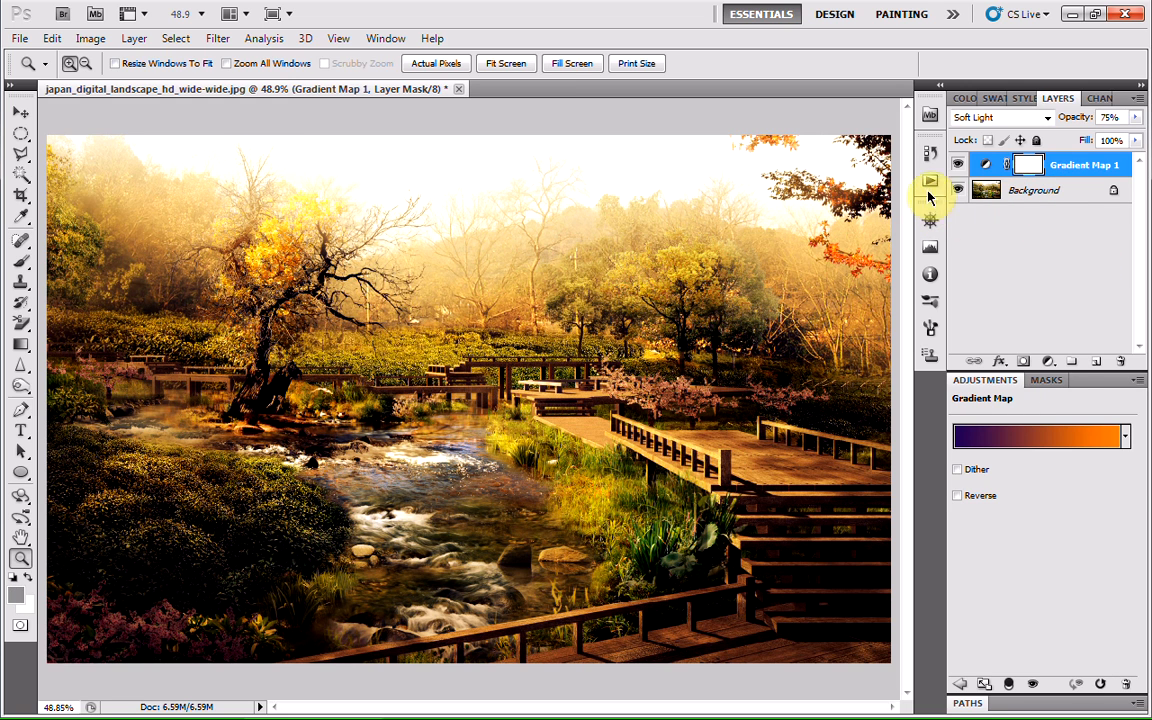